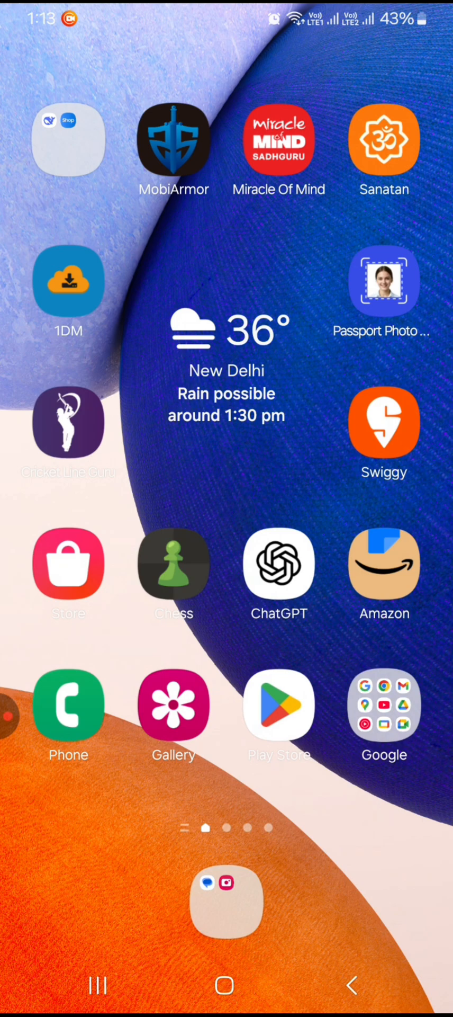
Launch Google Play Store from the home screen to reach the Steam listing
left_click(279, 704)
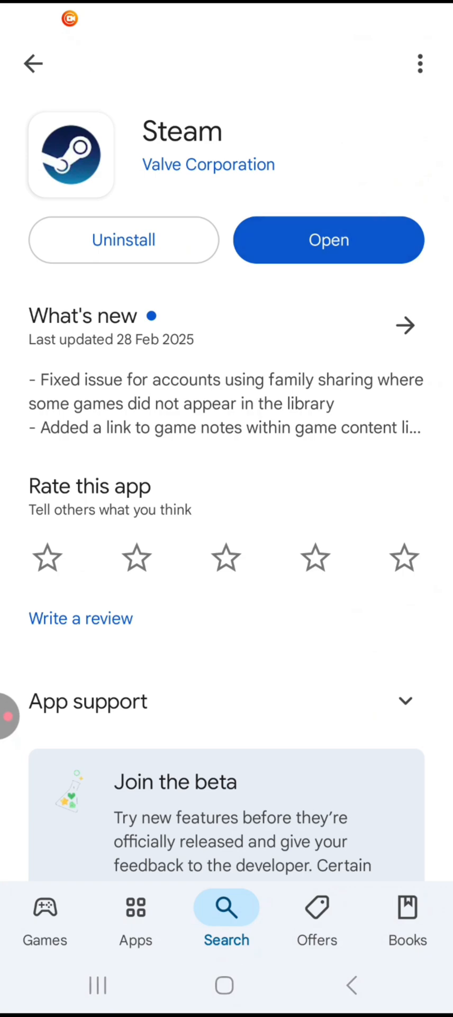
Open the installed Steam app and show its main menu
left_click(329, 239)
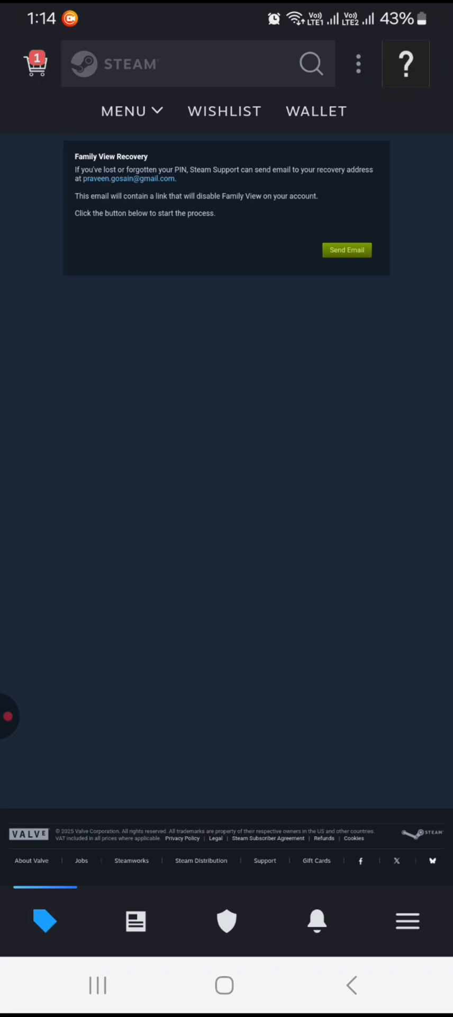
left_click(407, 921)
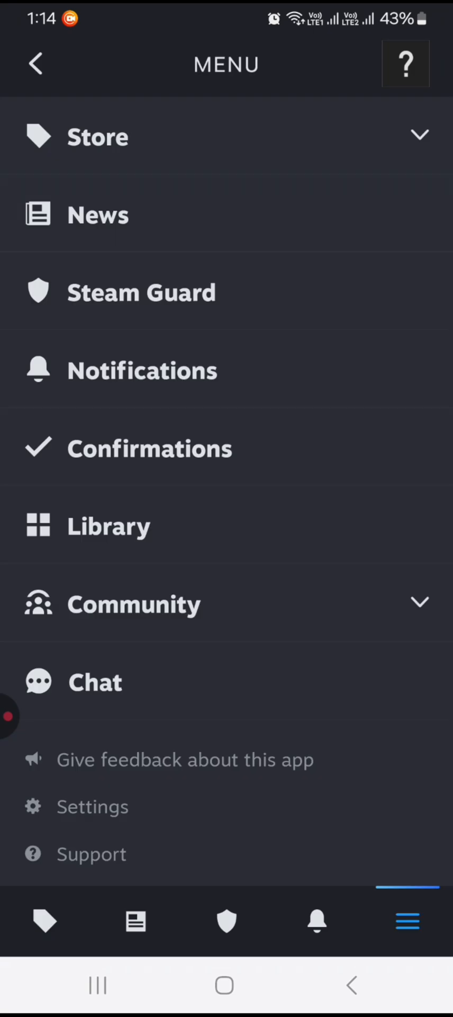
Choose Steam Guard from the menu and add a mobile authenticator, triggering an emailed code
left_click(140, 292)
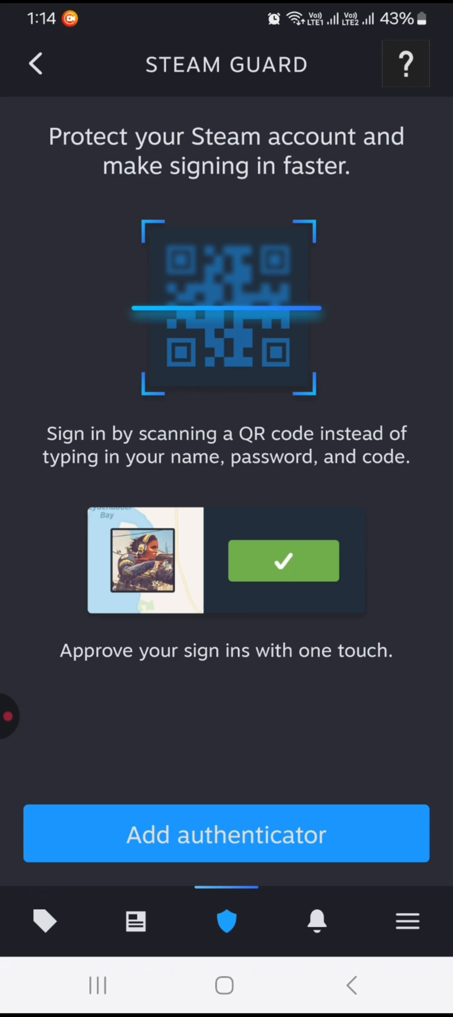
left_click(226, 833)
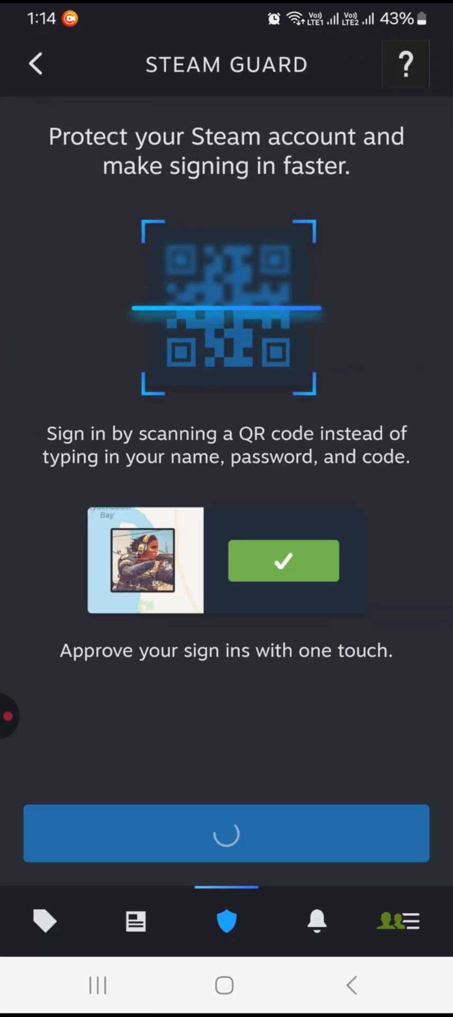
left_click(226, 832)
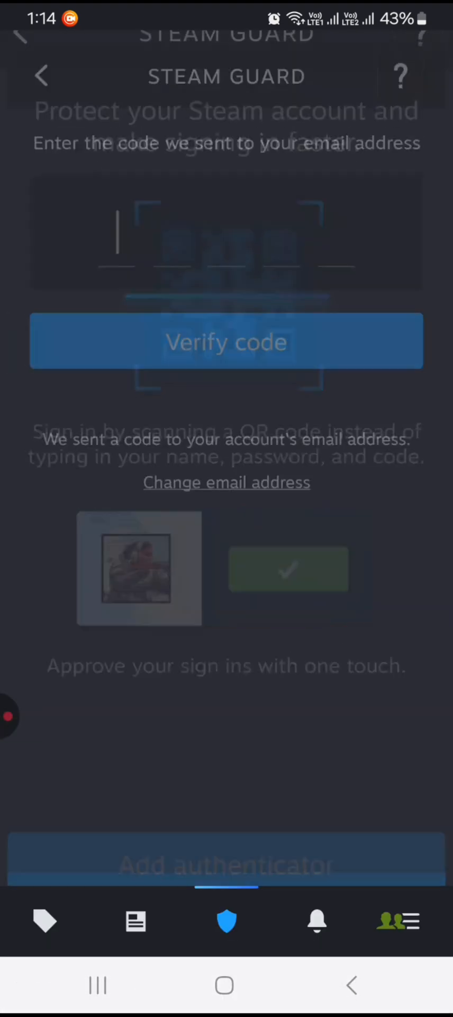
Enter the emailed verification code to activate the Steam Guard authenticator
left_click(227, 225)
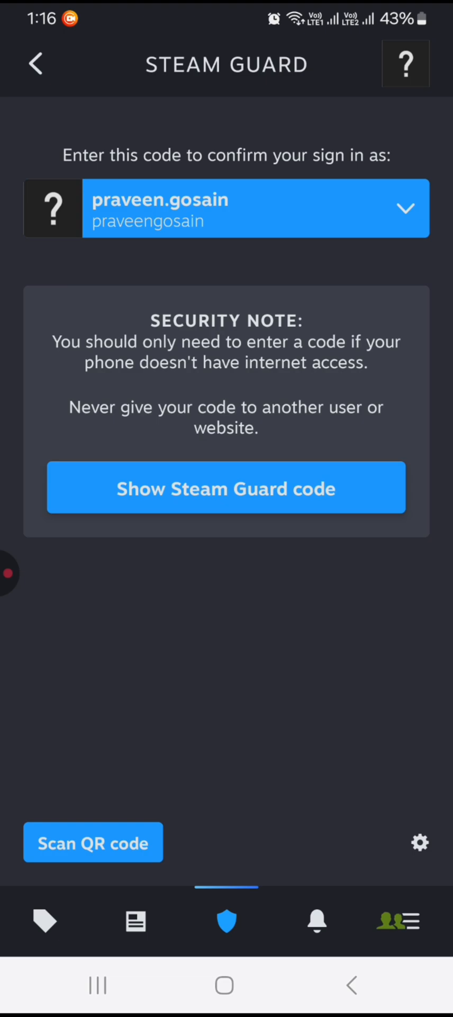
Reopen Steam's main menu, showing the Family View notice
left_click(402, 921)
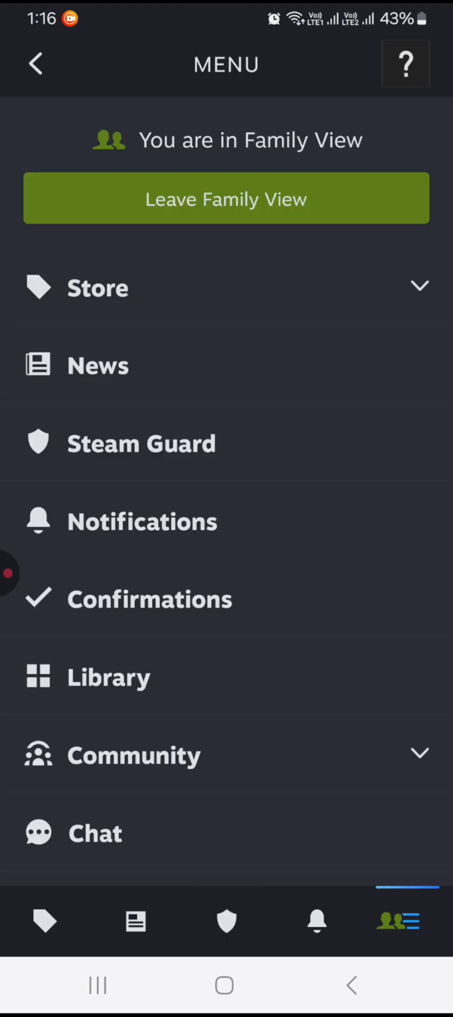